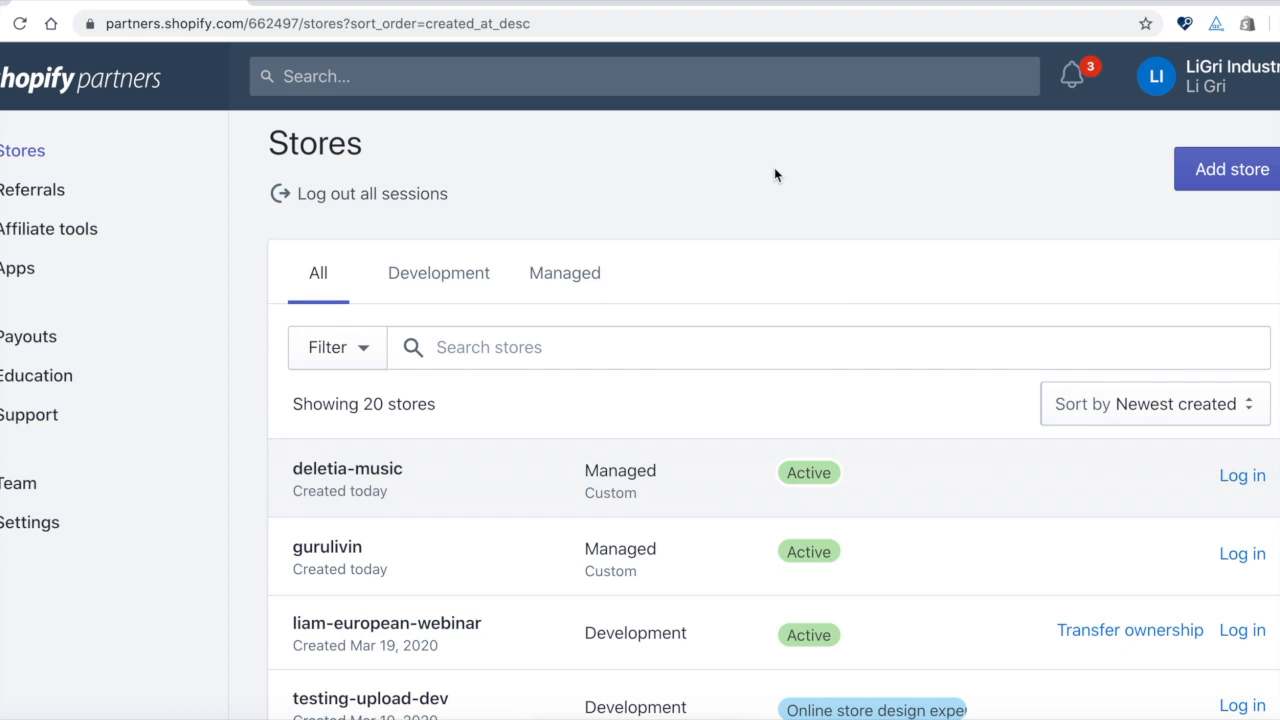
mouse_move(753, 167)
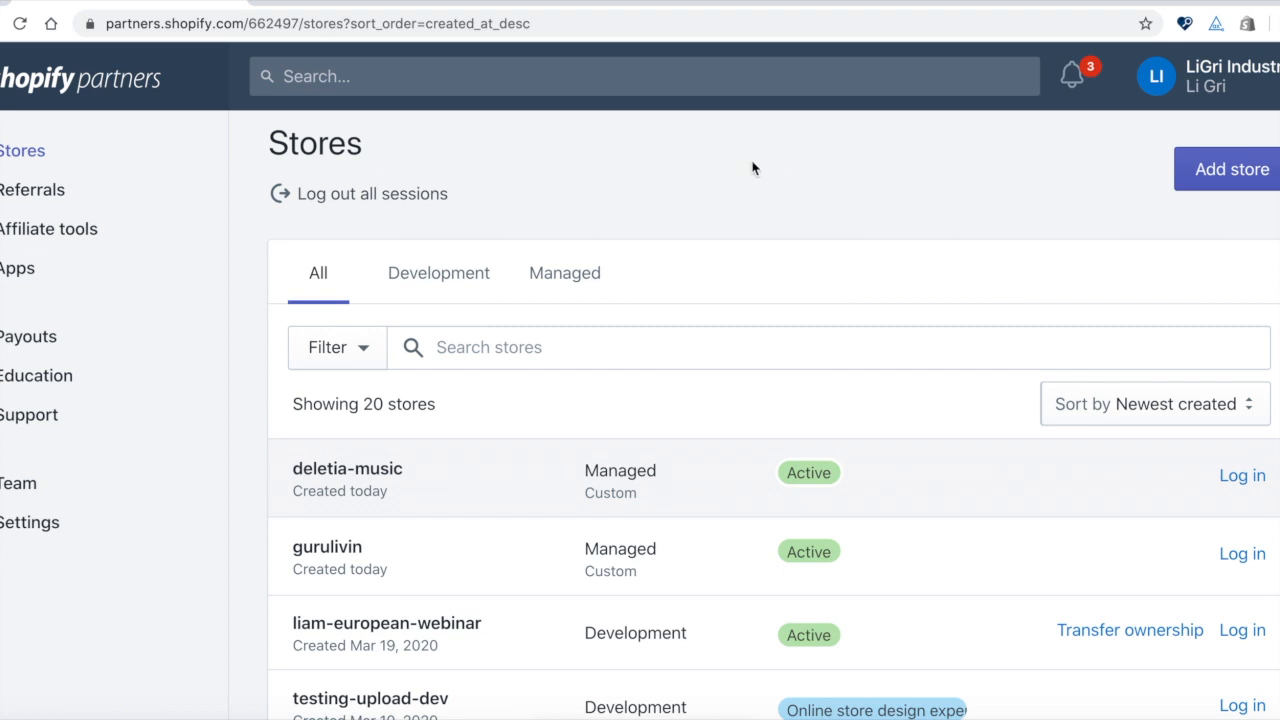
mouse_move(1258, 28)
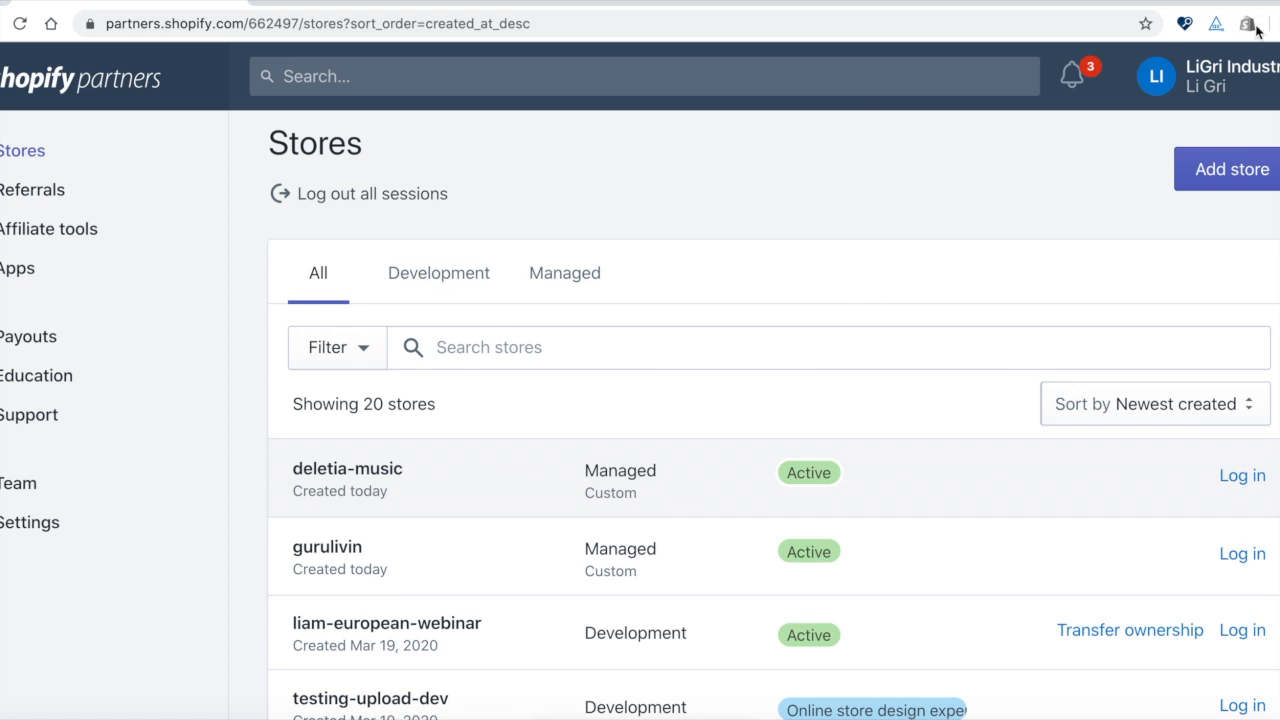
mouse_move(1250, 28)
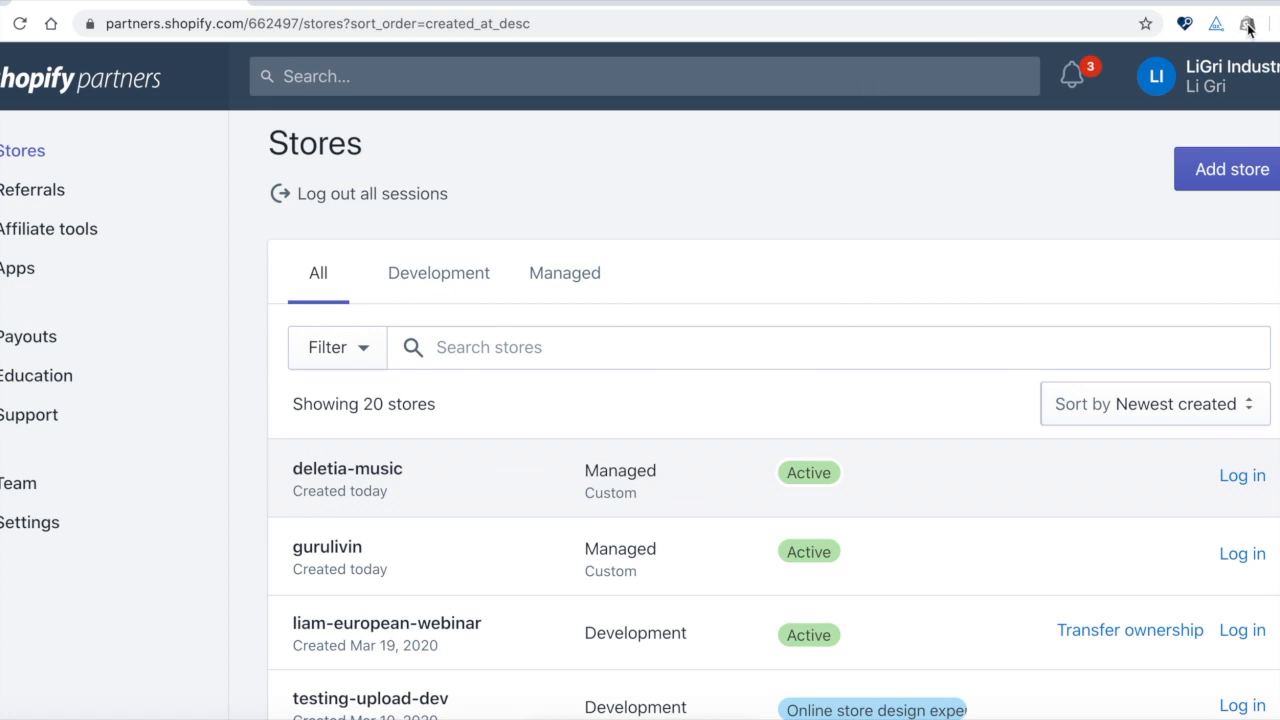
mouse_move(940, 179)
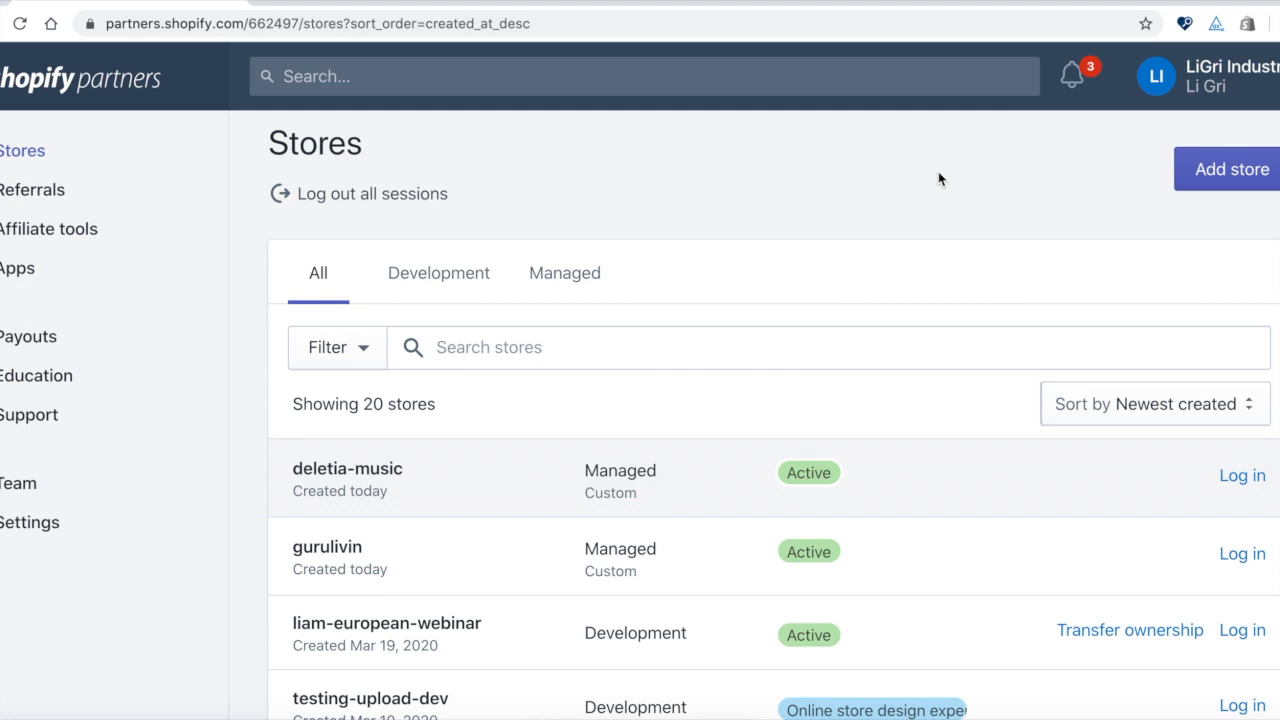
mouse_move(455, 476)
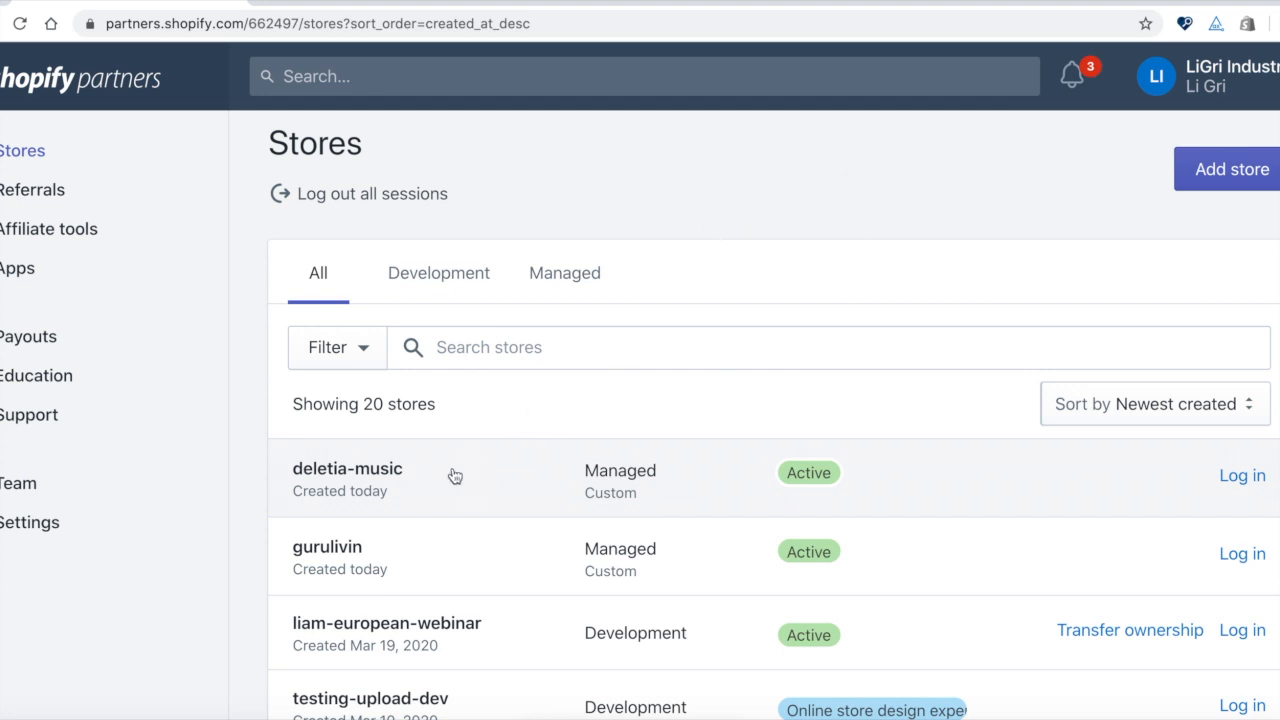
Log in to the deletia-music store from the Partners dashboard
click(1241, 475)
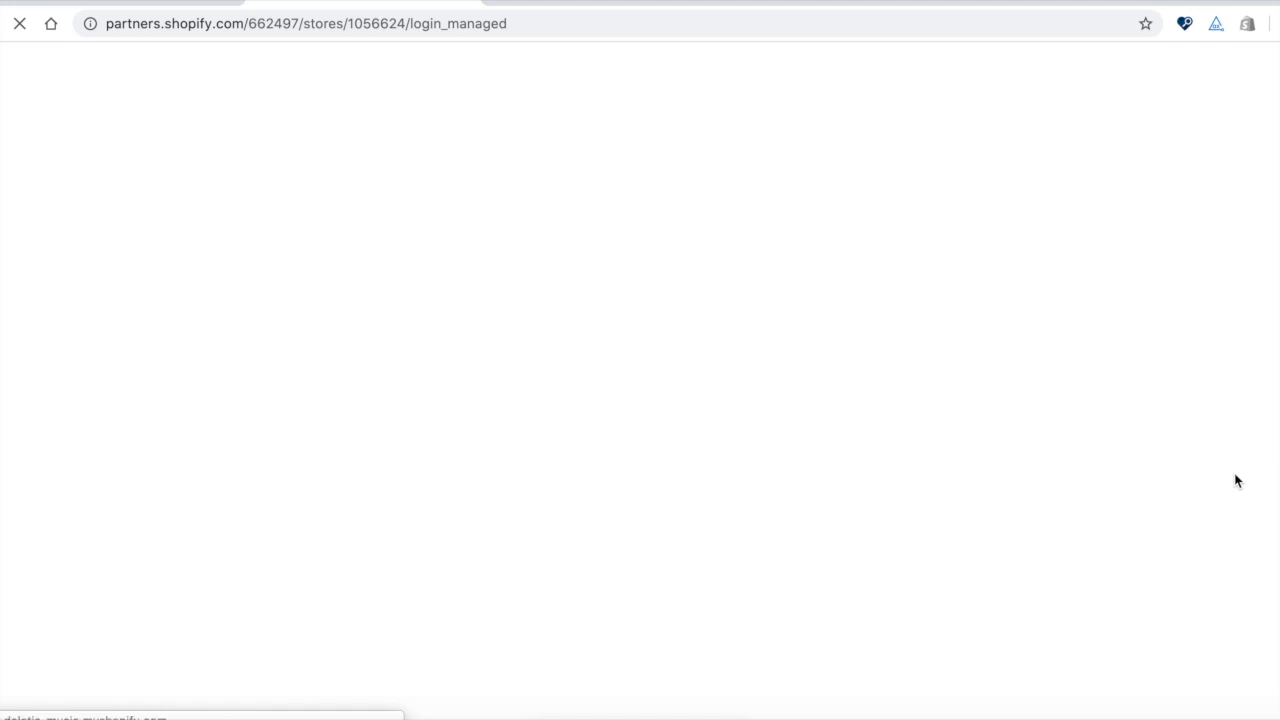
mouse_move(845, 347)
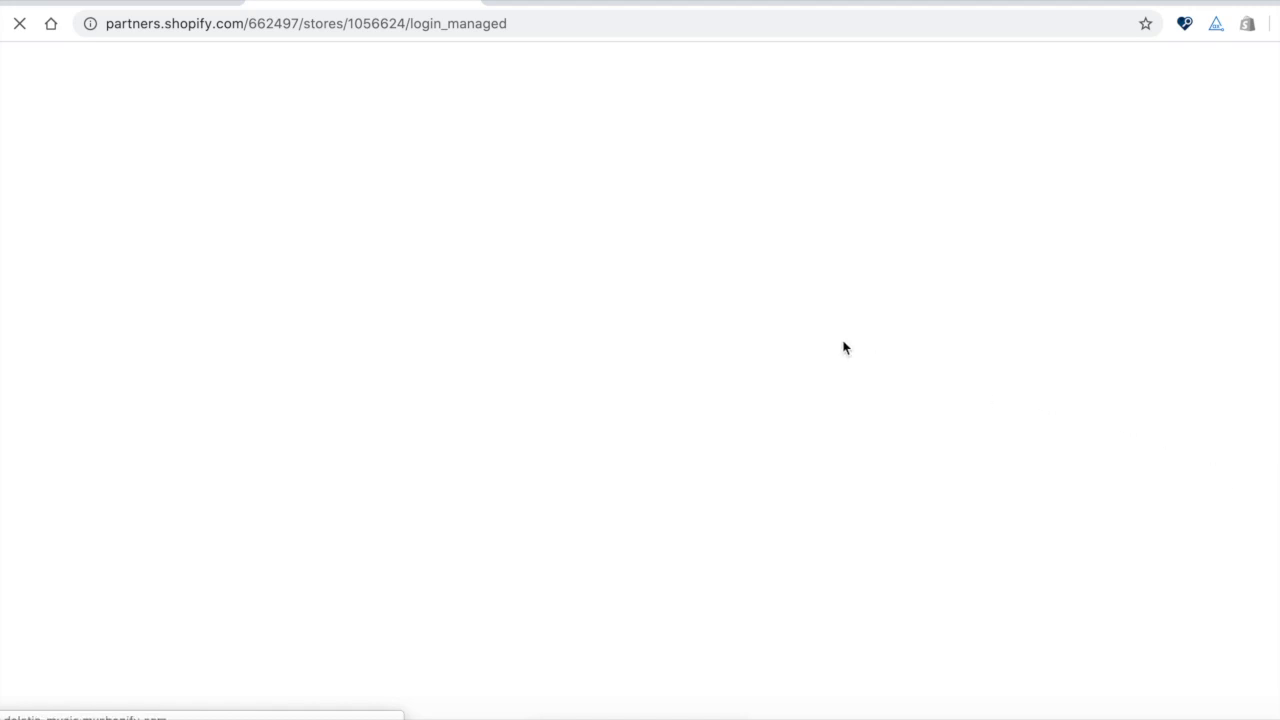
mouse_move(555, 254)
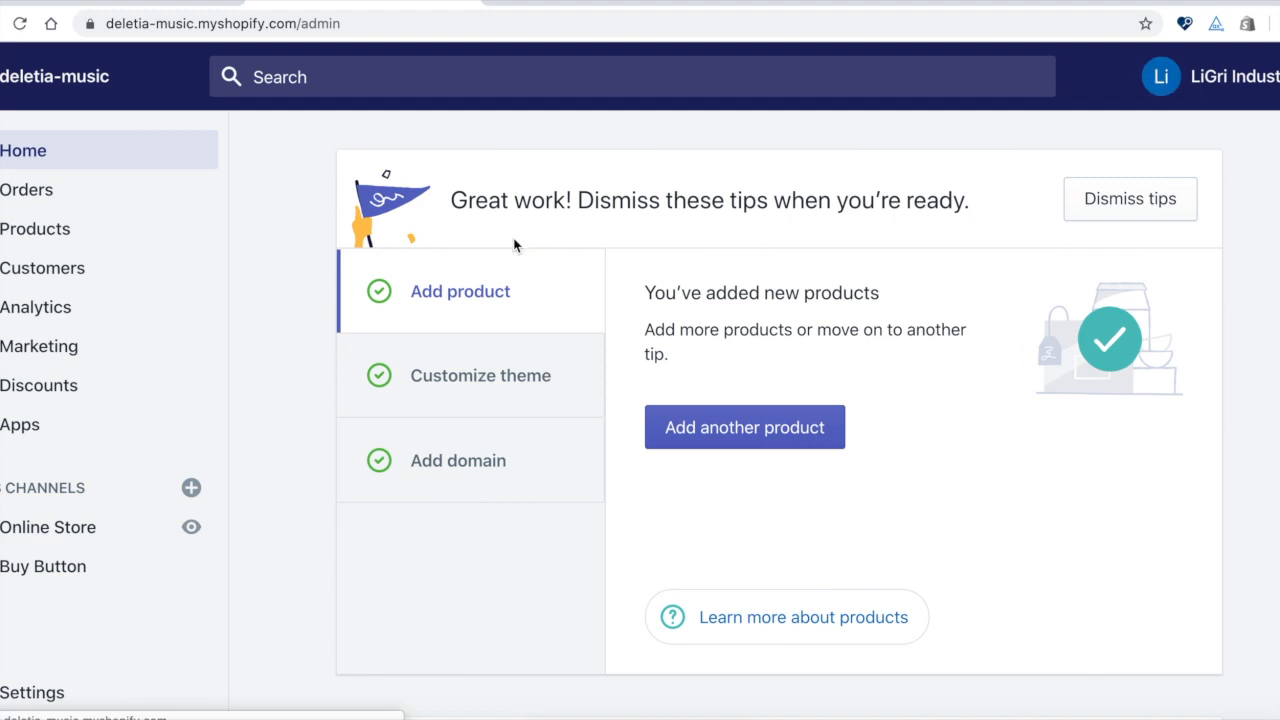
mouse_move(191, 528)
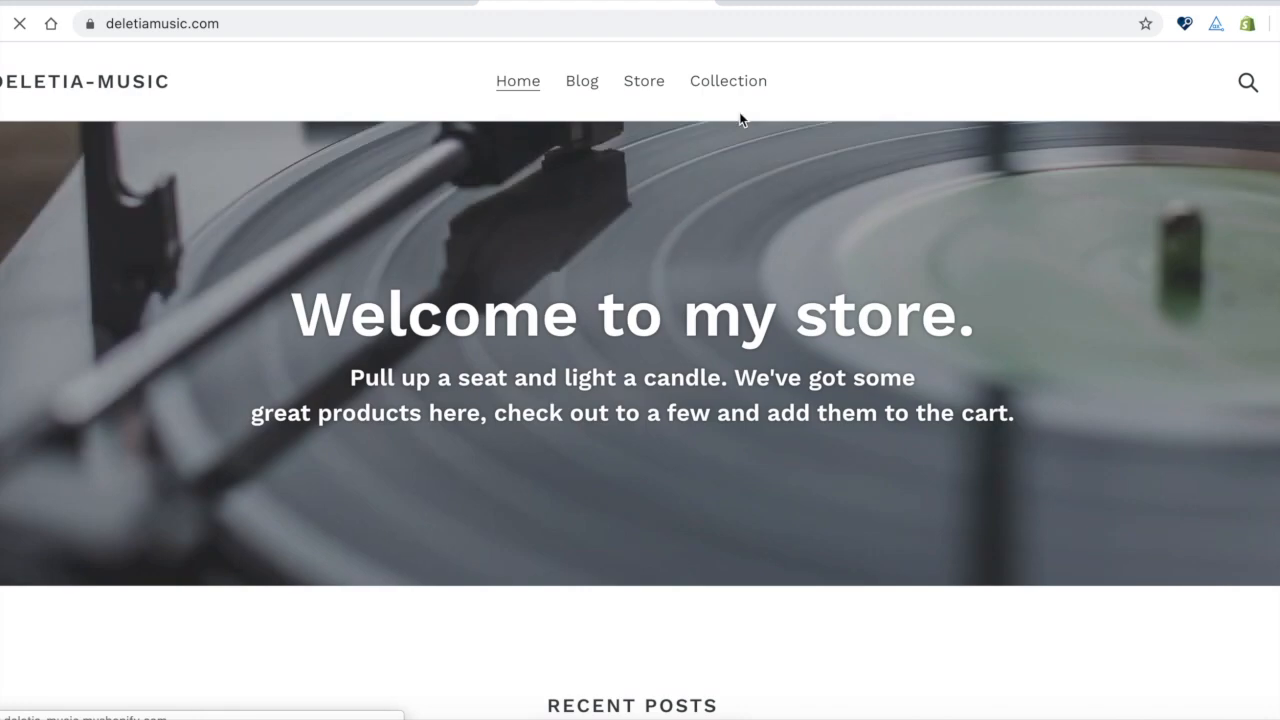
Open the storefront's 'test' collection page listing 13 products
click(728, 81)
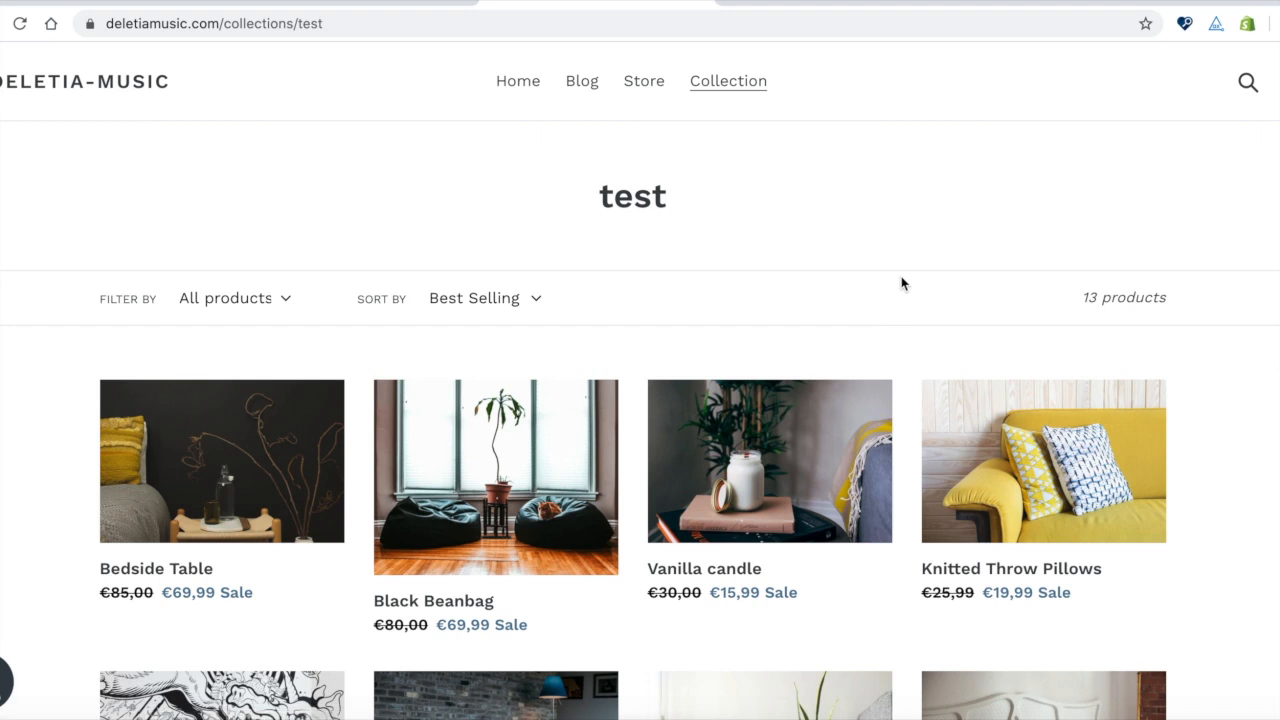
mouse_move(1253, 33)
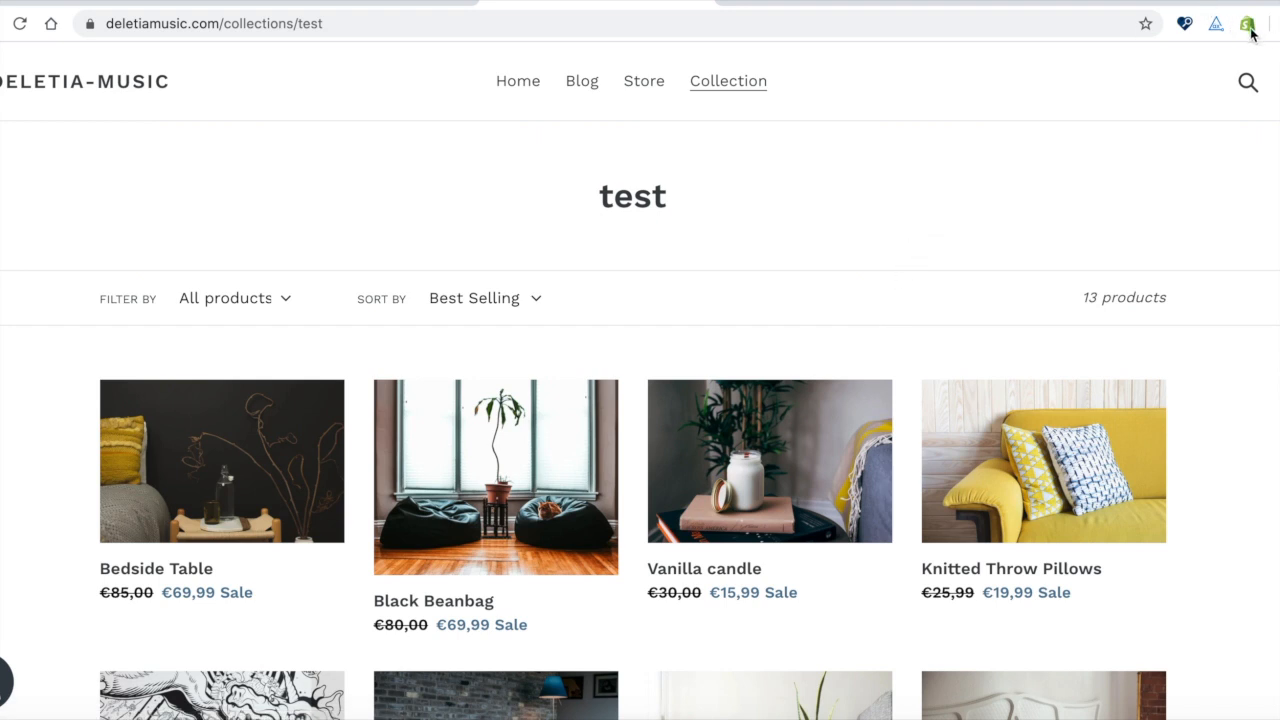
mouse_move(1183, 173)
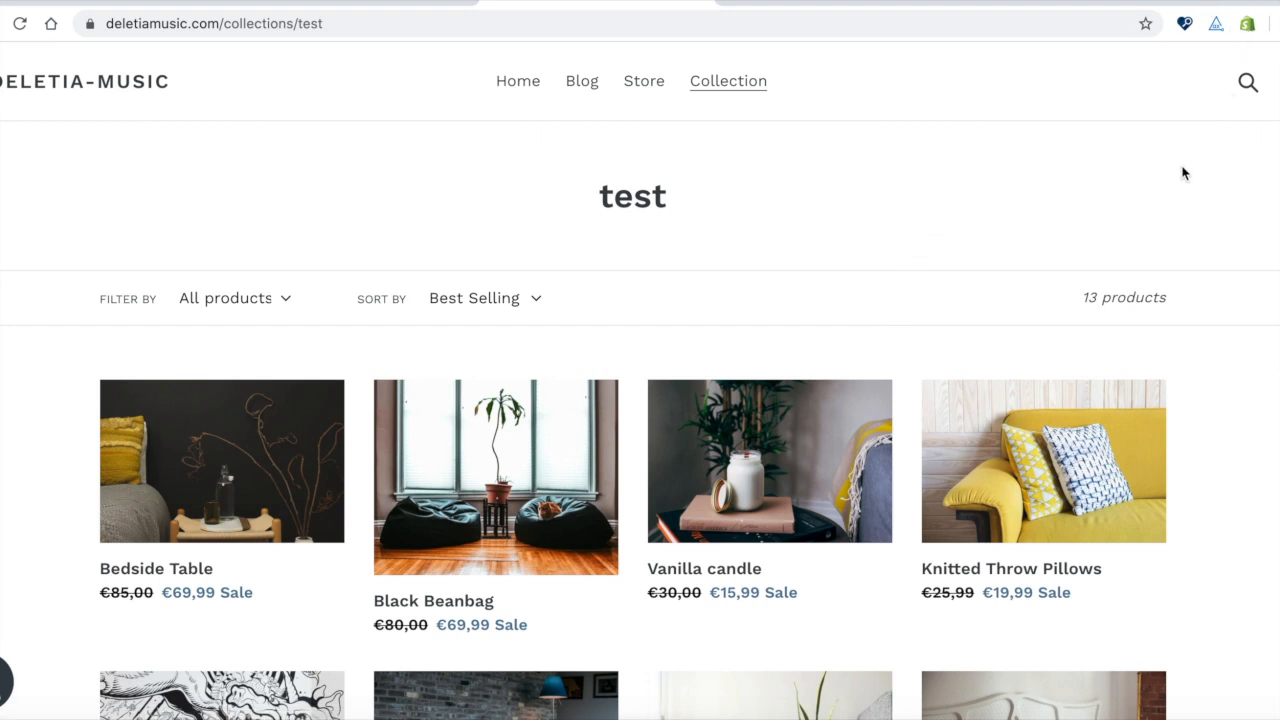
mouse_move(1245, 33)
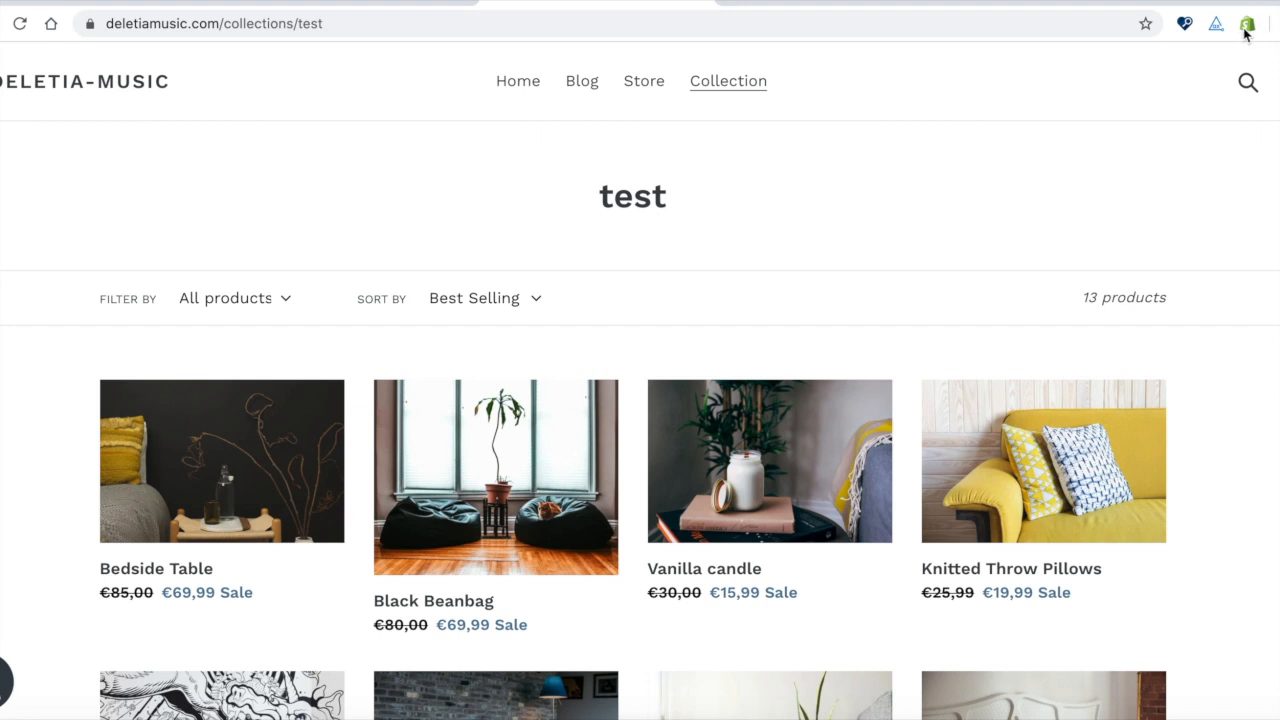
mouse_move(1245, 30)
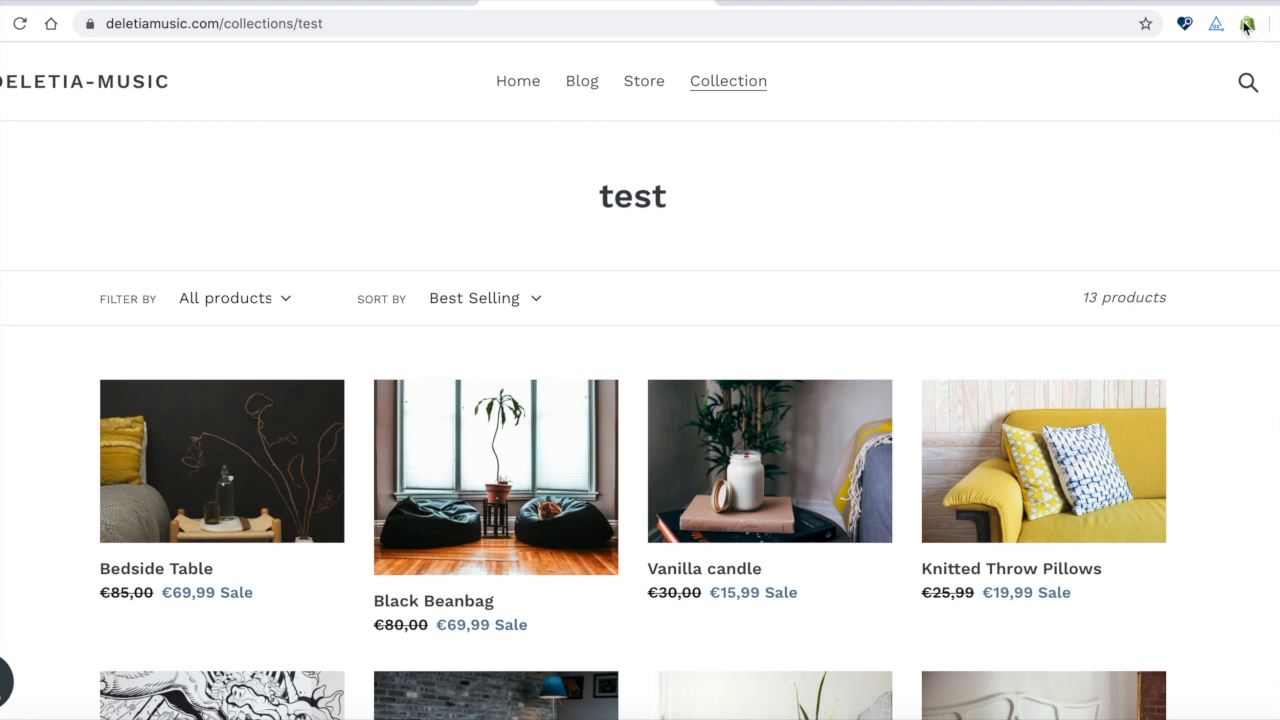
click(1247, 23)
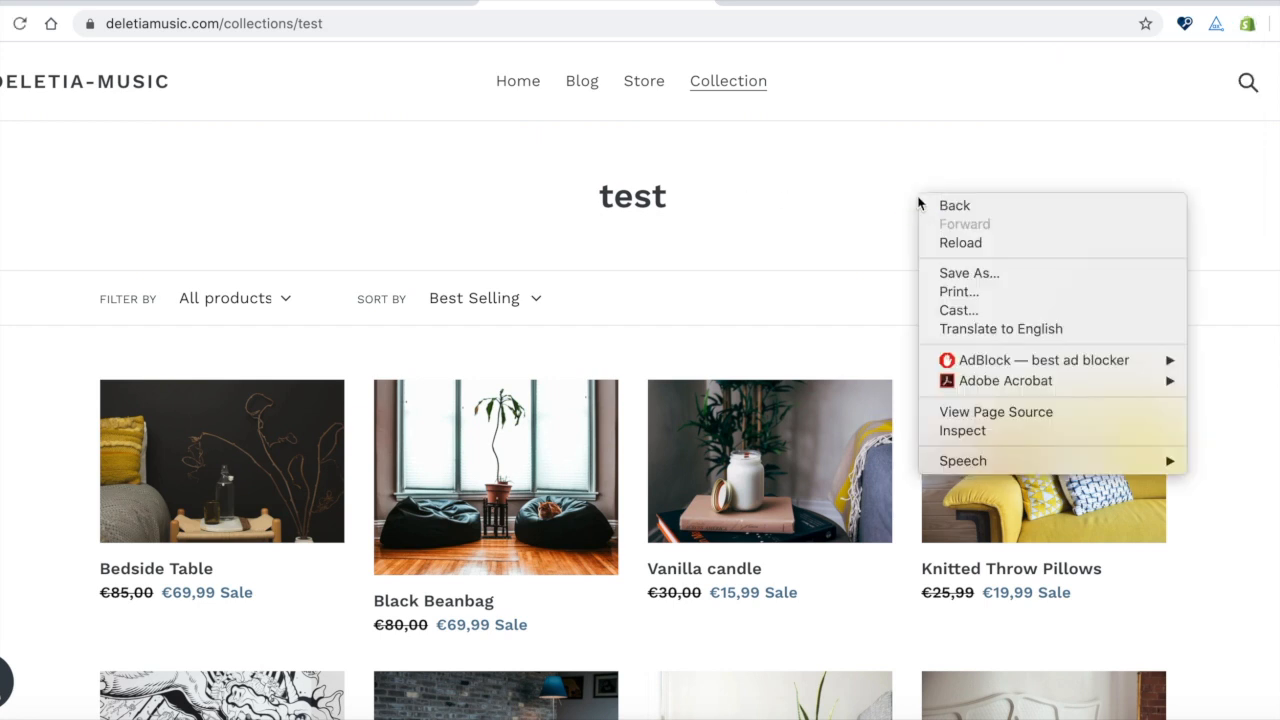
Inspect the collection page and record a Liquid render profile totalling 341 ms
click(958, 221)
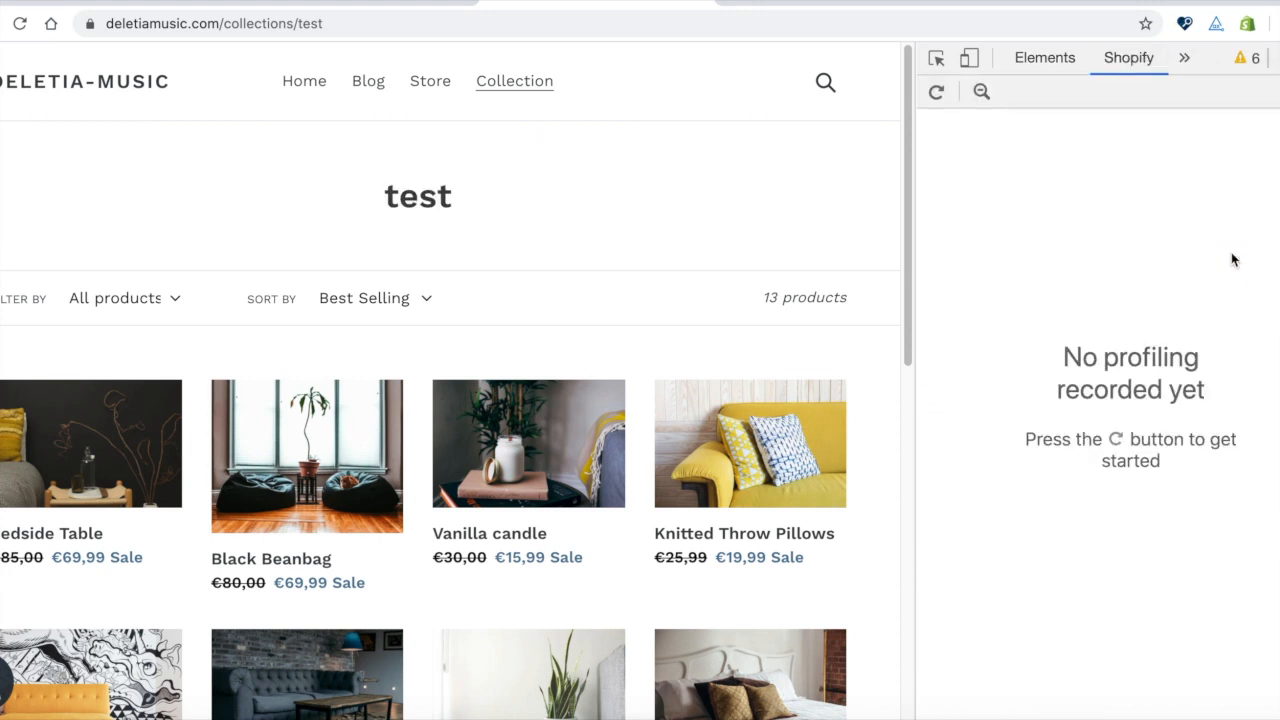
click(935, 91)
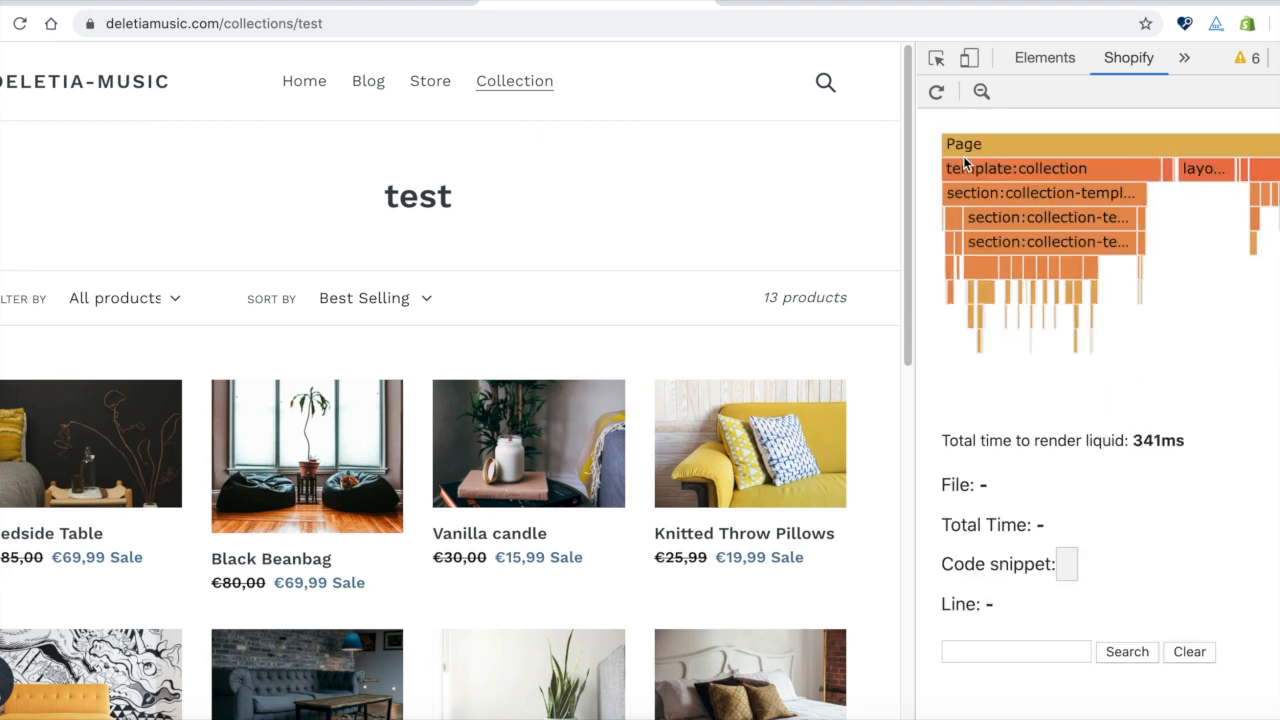
mouse_move(1017, 168)
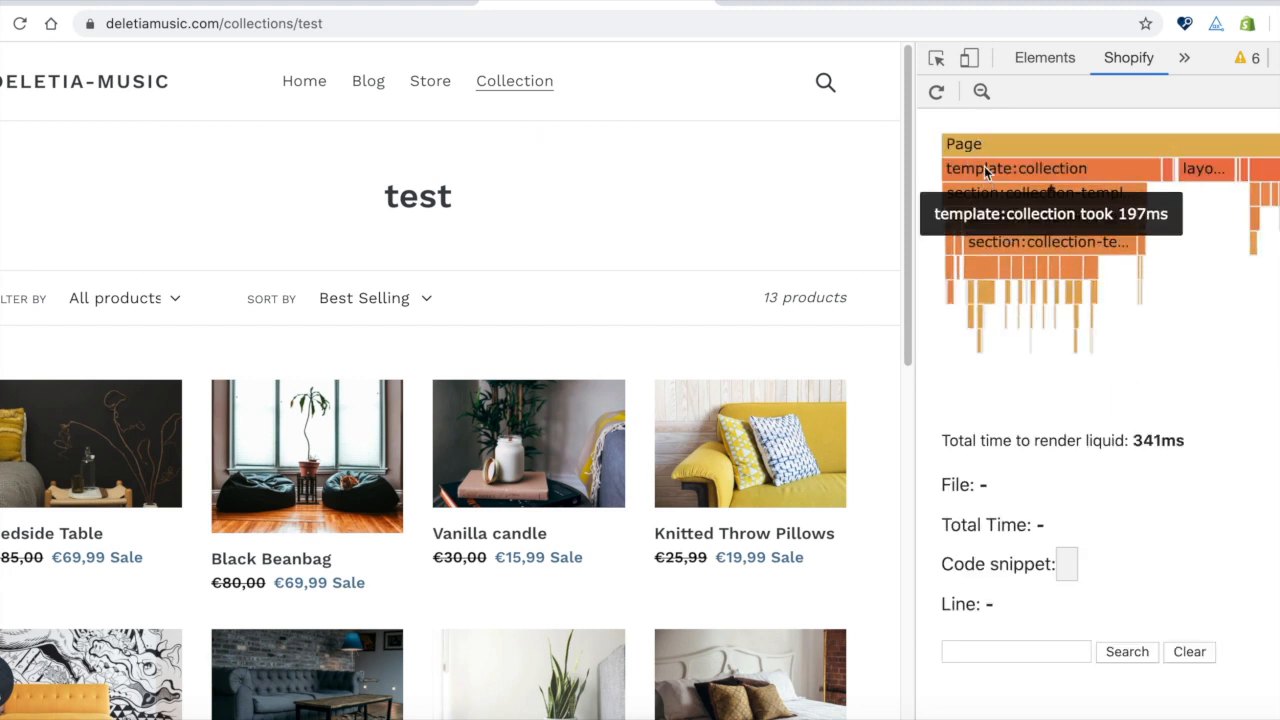
mouse_move(1238, 313)
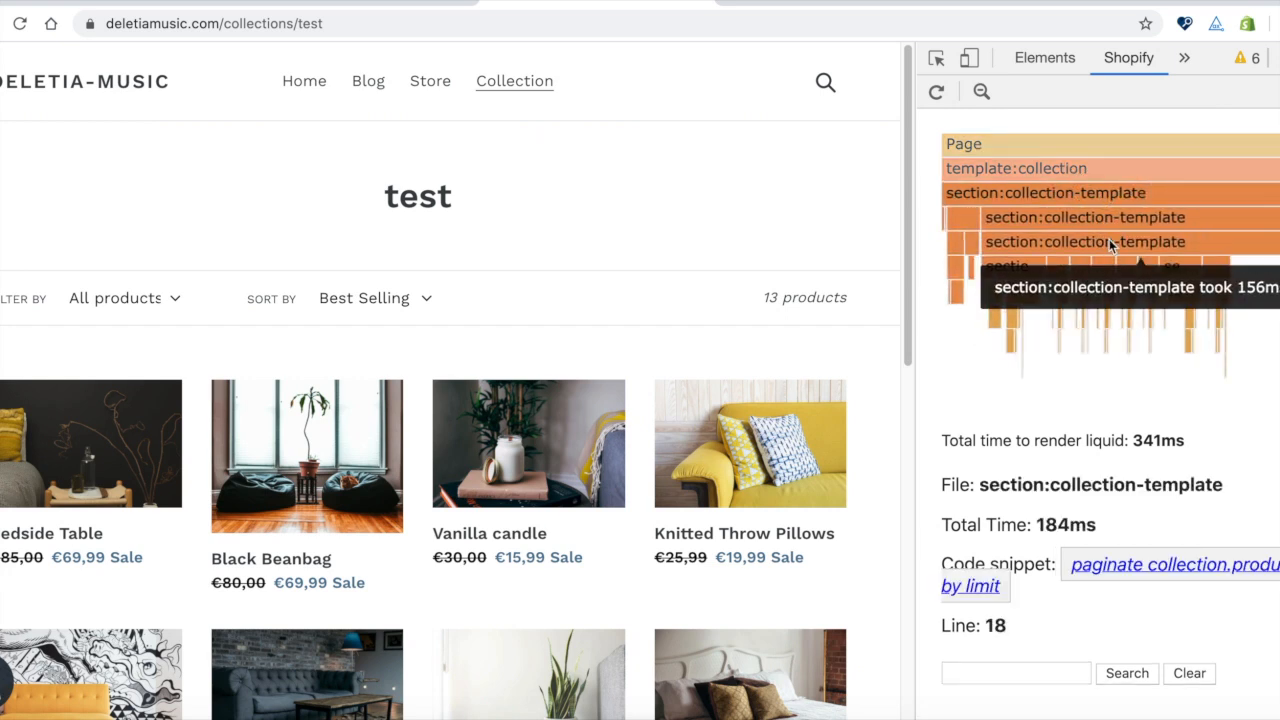
mouse_move(1020, 293)
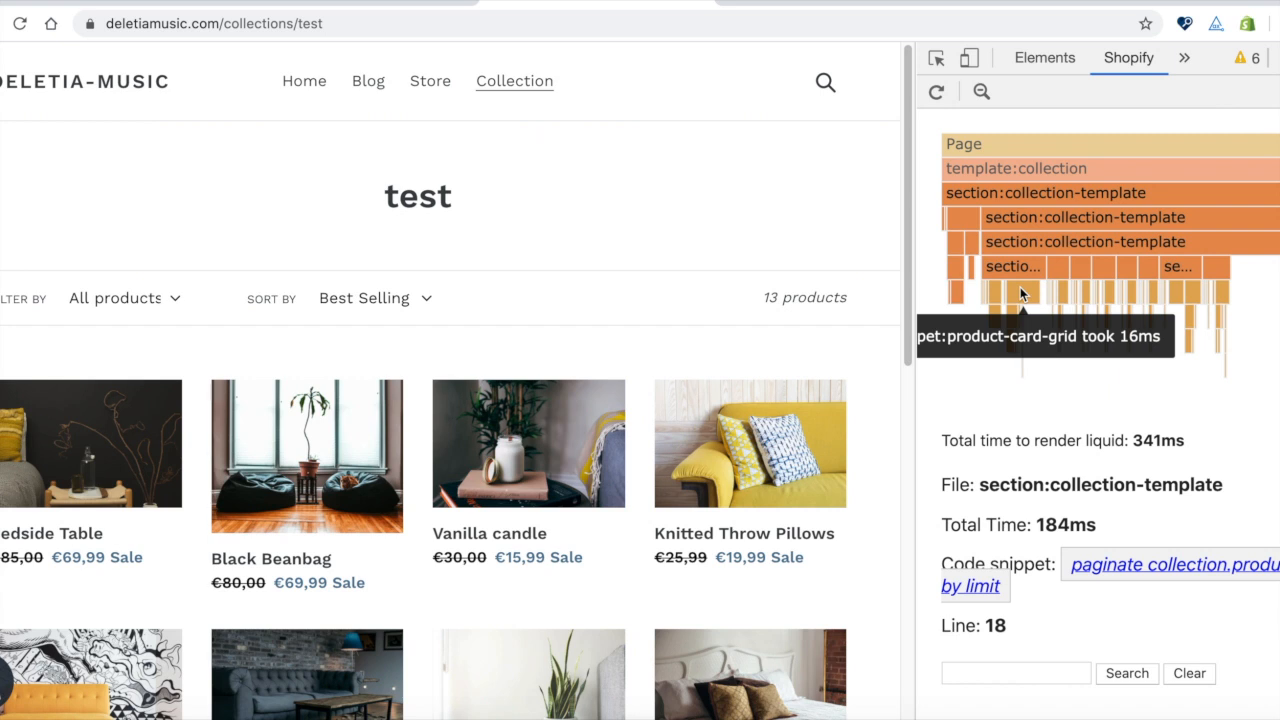
Focus the graph on snippet:product-card-grid and open its code at line 34
click(1020, 291)
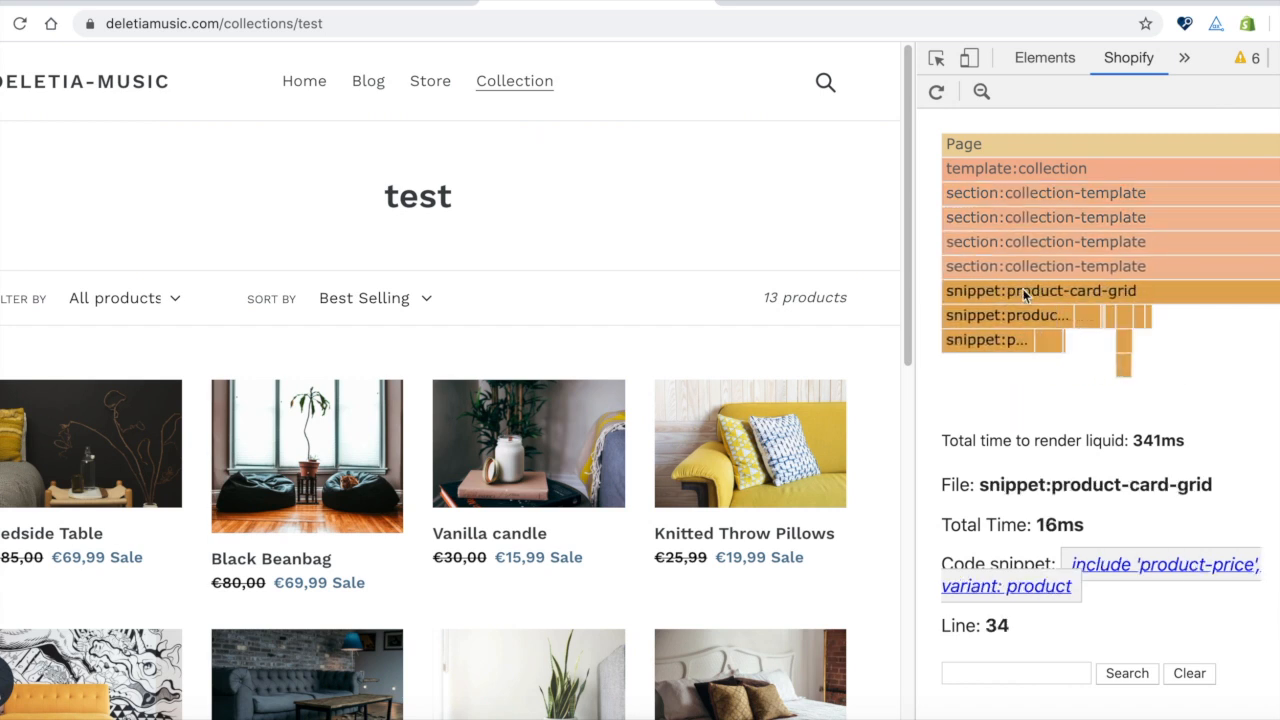
mouse_move(1020, 144)
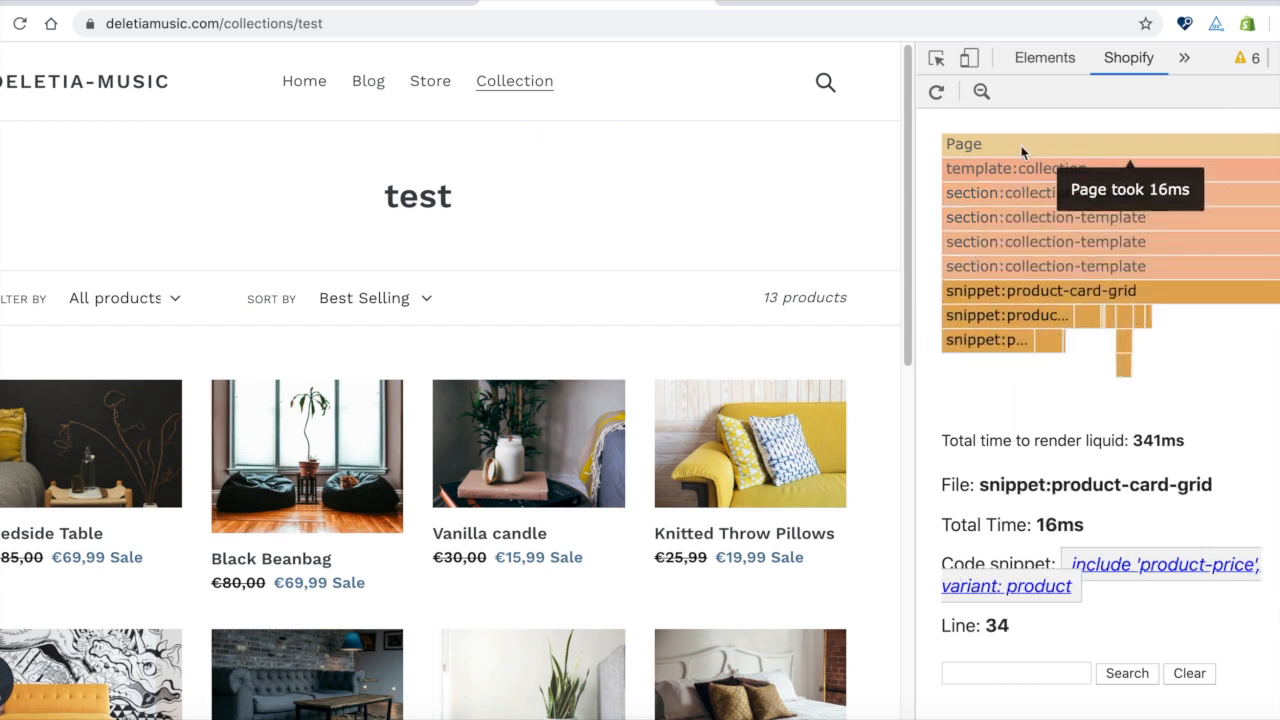
mouse_move(1188, 283)
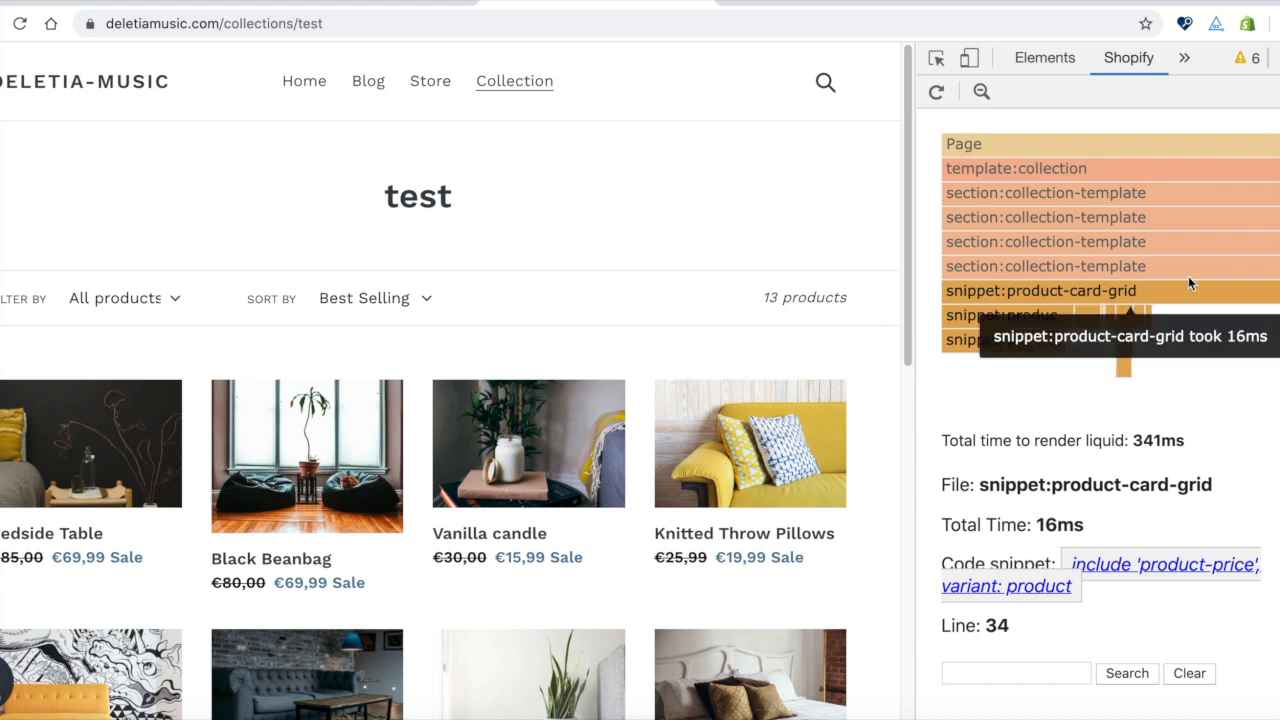
mouse_move(1078, 457)
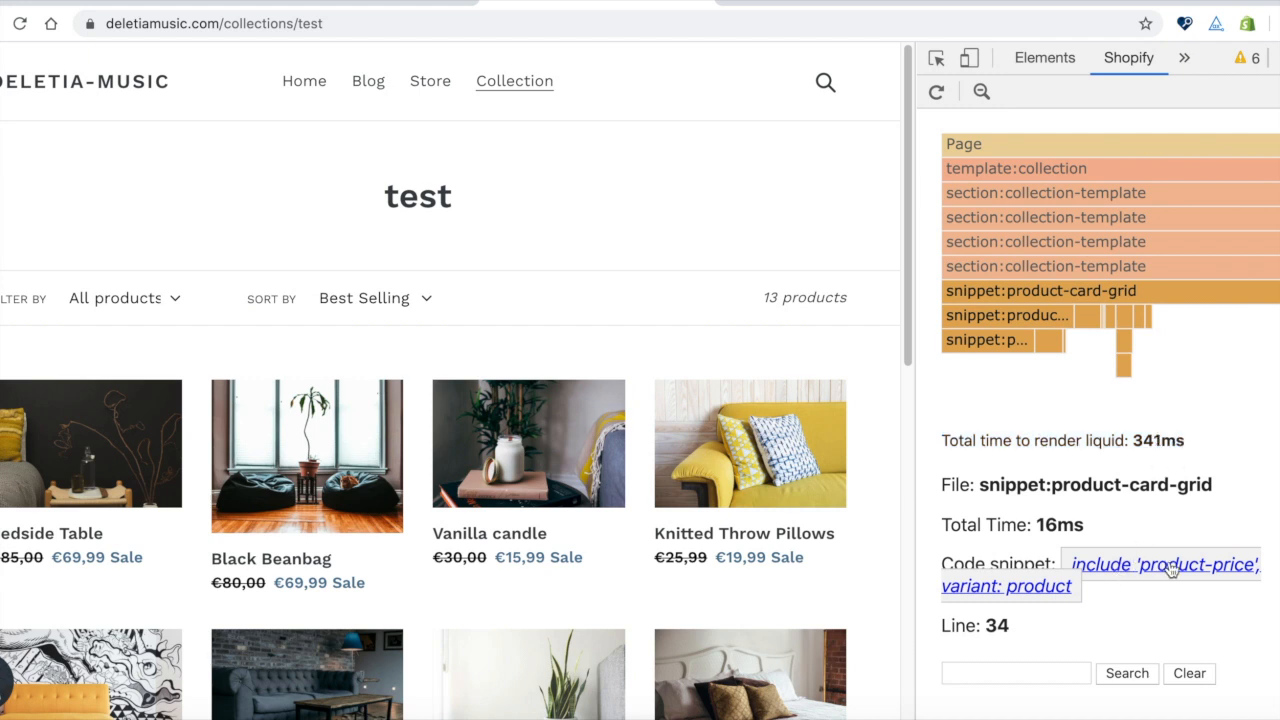
click(1162, 564)
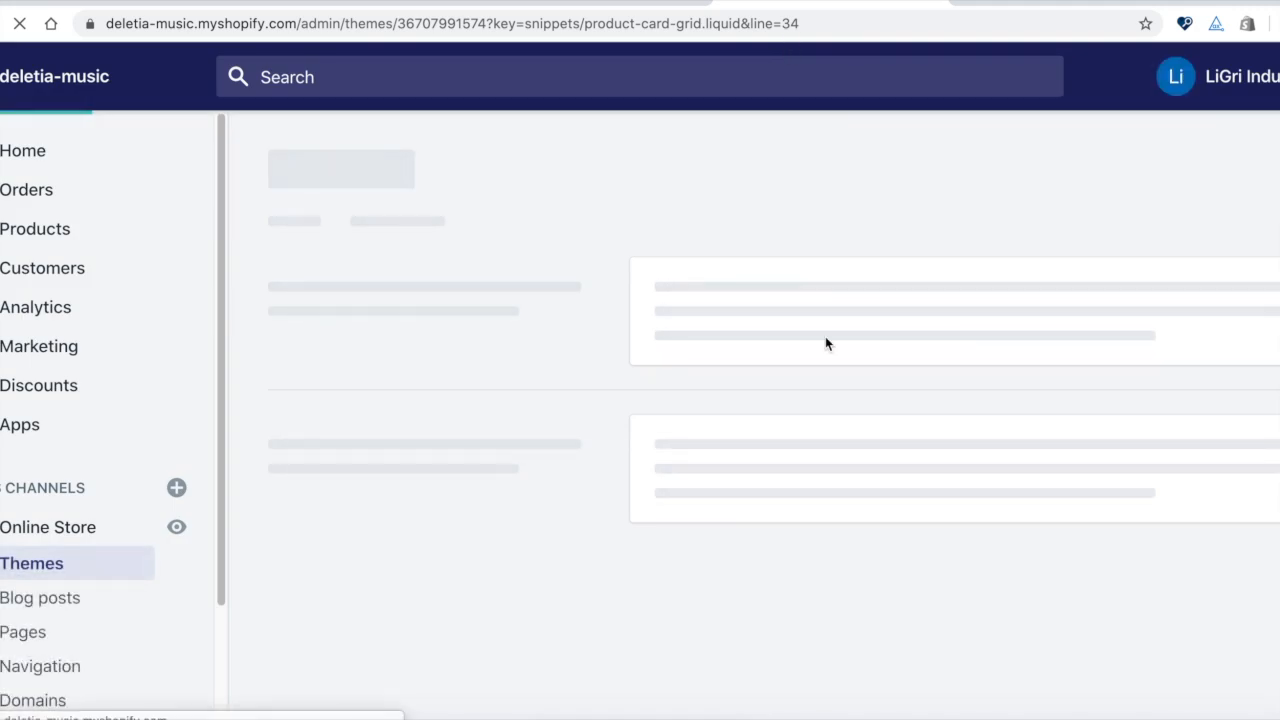